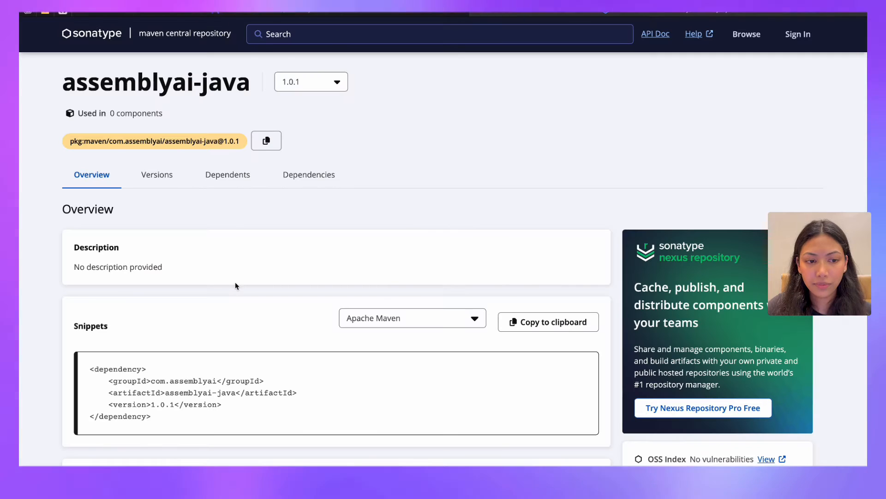
Step: Switch the assemblyai-java 1.0.1 snippet to Gradle and copy the dependency line
{"action": "scroll", "scroll_direction": "down", "scroll_amount": 3}
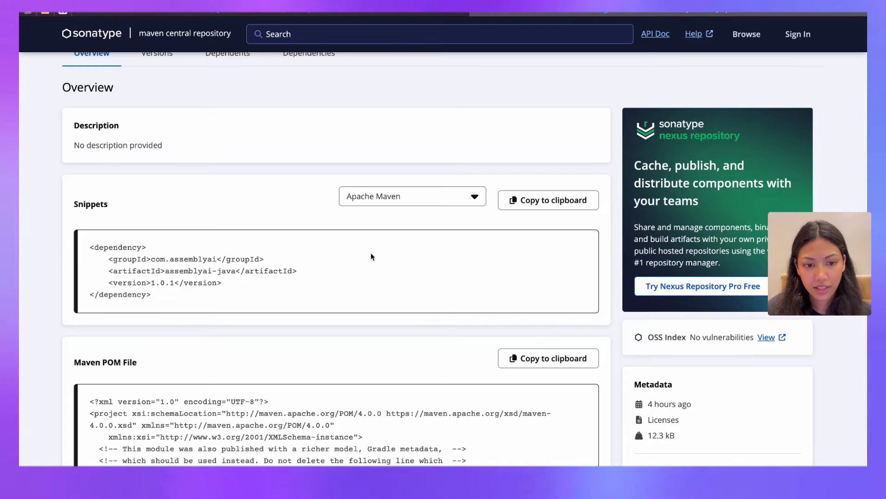
{"action": "left_click", "coordinate": [412, 196]}
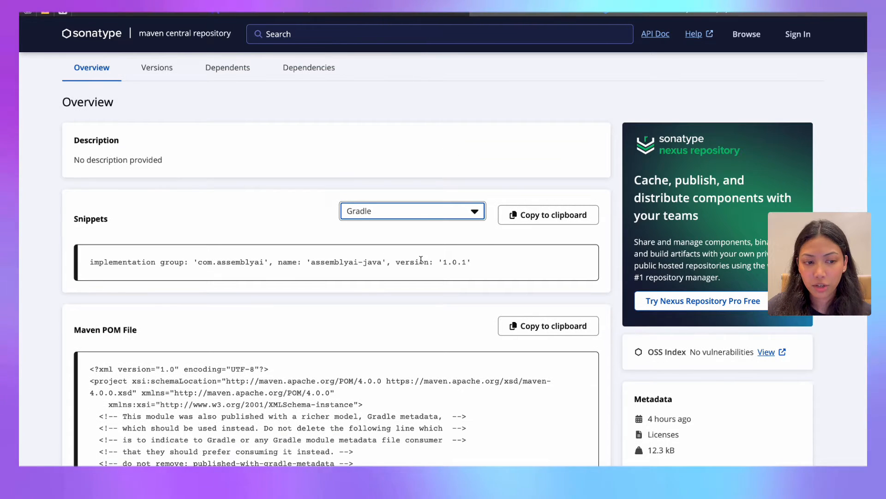
{"action": "left_click", "coordinate": [412, 211]}
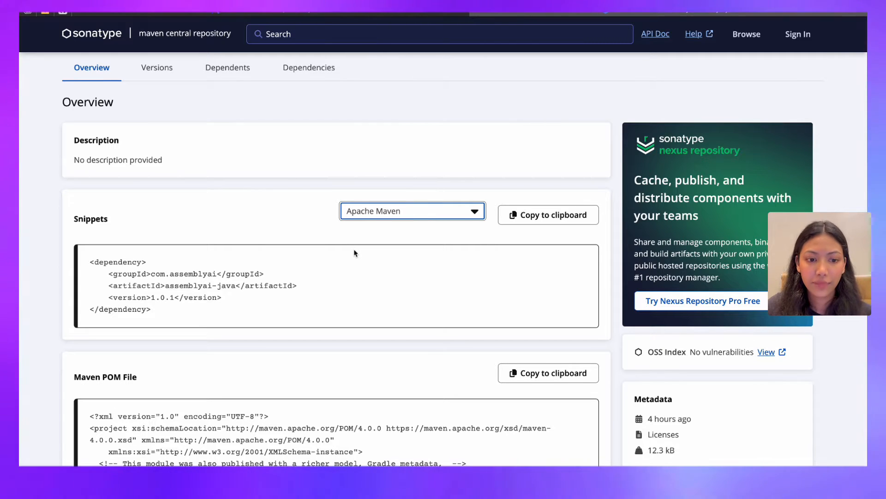
{"action": "left_click", "coordinate": [413, 211]}
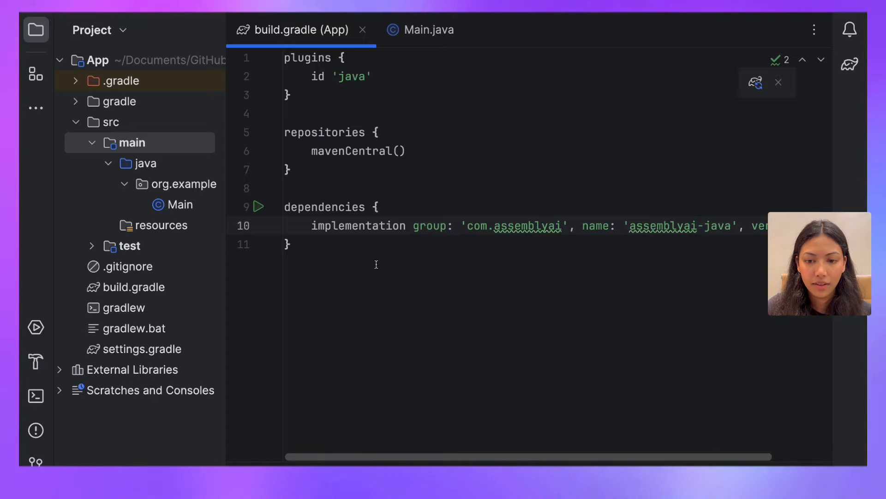
Step: Reload the Gradle project so the assemblyai-java dependency gets loaded
{"action": "left_click", "coordinate": [849, 64]}
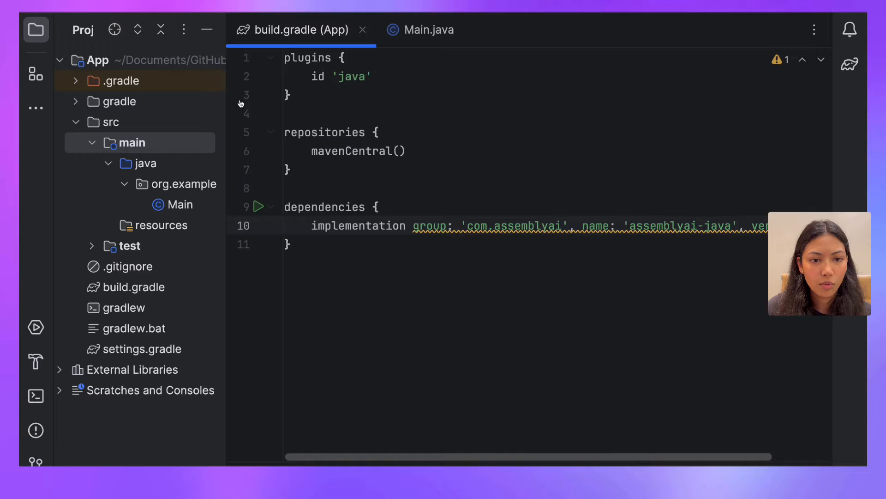
Step: In Main.java, write AssemblyAI aai = AssemblyAI.builder().apiKey("").build(); with its import
{"action": "left_click", "coordinate": [427, 29]}
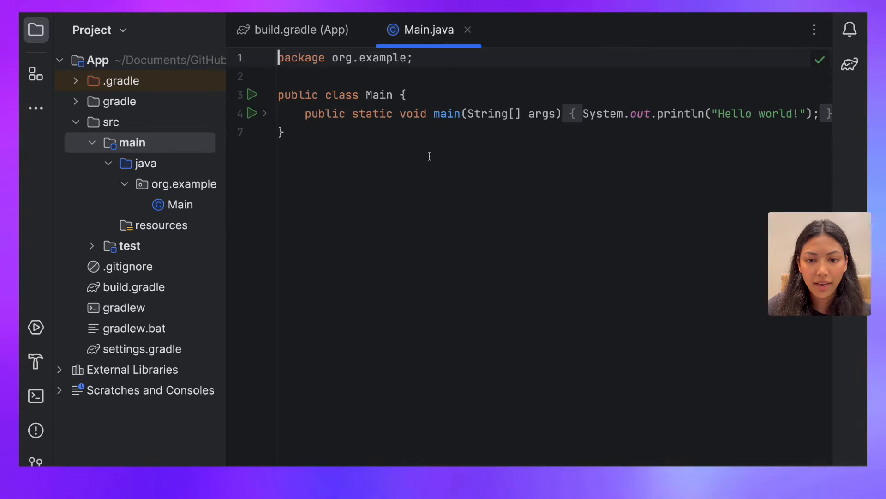
{"action": "mouse_move", "coordinate": [750, 141]}
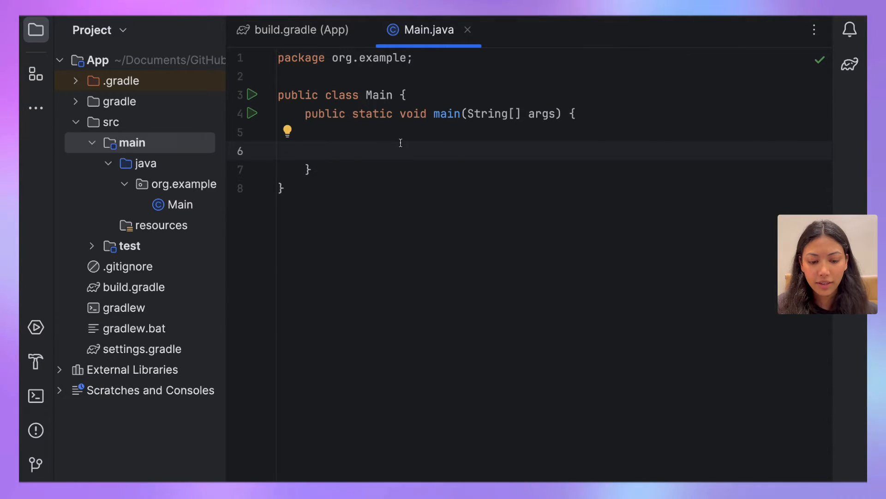
{"action": "type", "text": "Asse"}
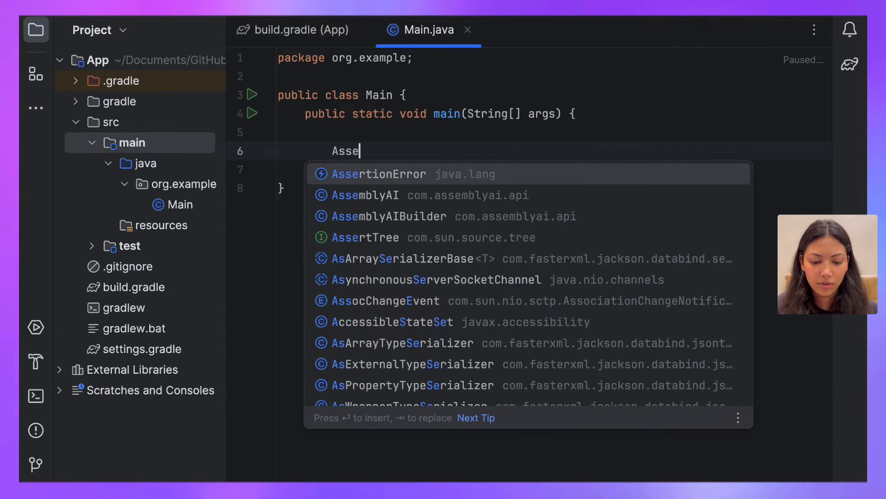
{"action": "left_click", "coordinate": [365, 195]}
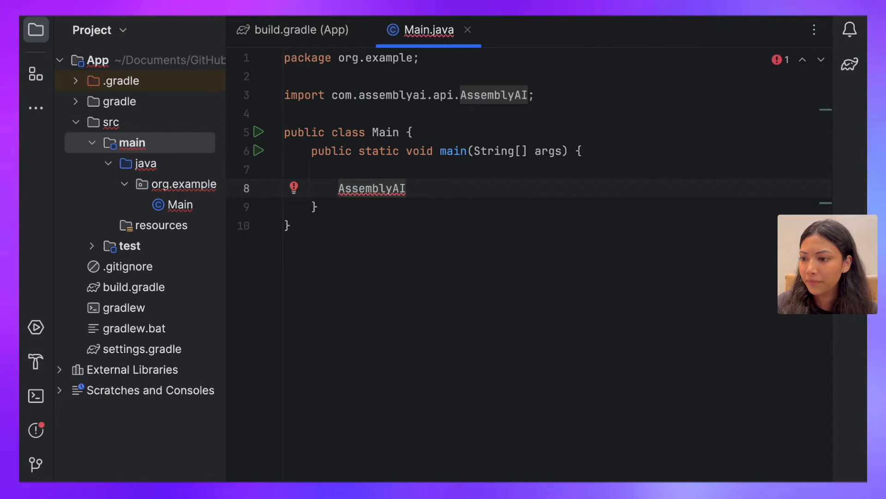
{"action": "type", "text": "a"}
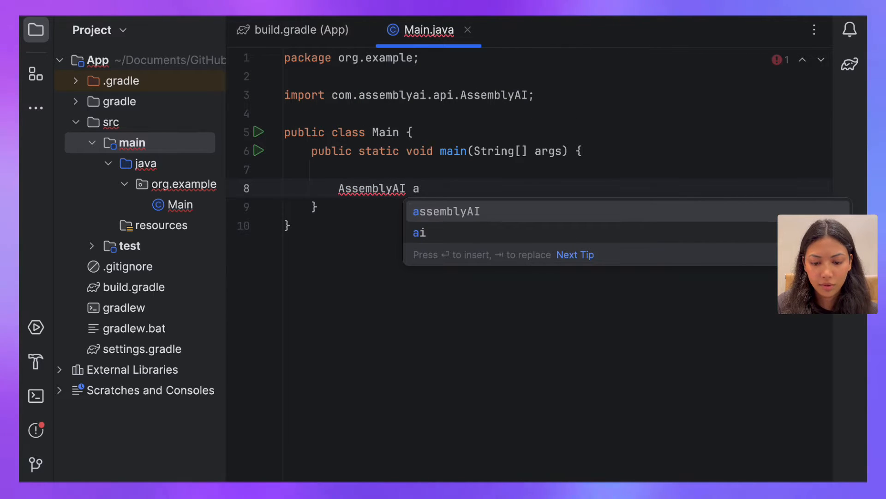
{"action": "type", "text": "ai ="}
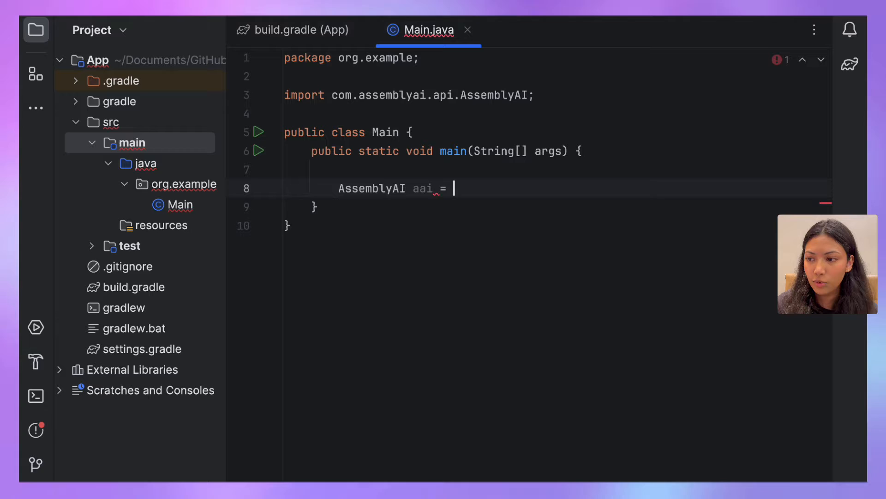
{"action": "type", "text": "AssemblyAI.builder("}
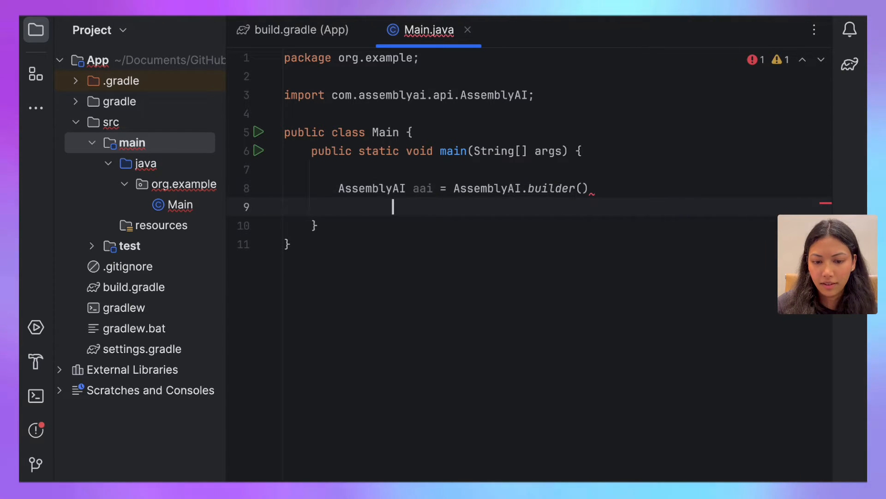
{"action": "type", "text": ".apiKey()"}
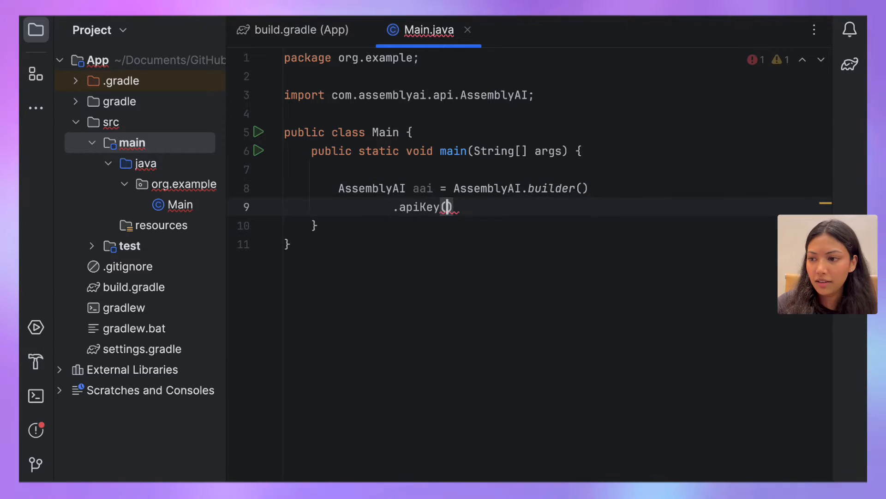
{"action": "type", "text": ".build();"}
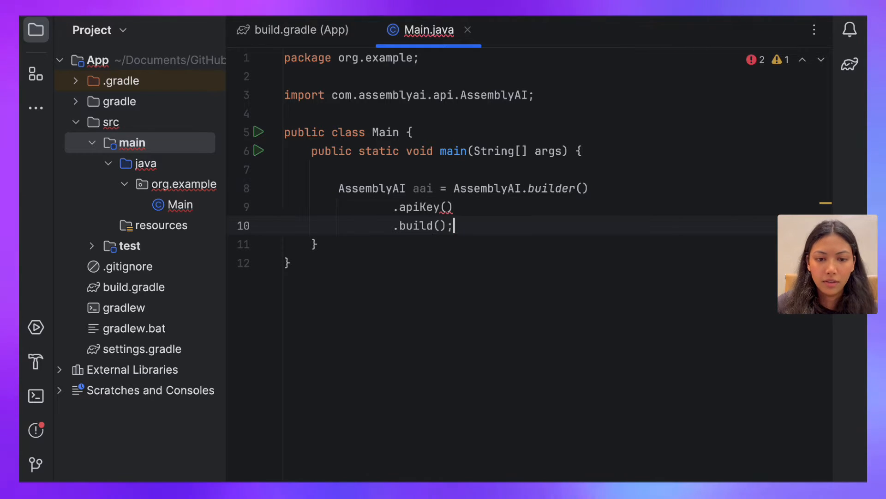
{"action": "type", "text": "\"\""}
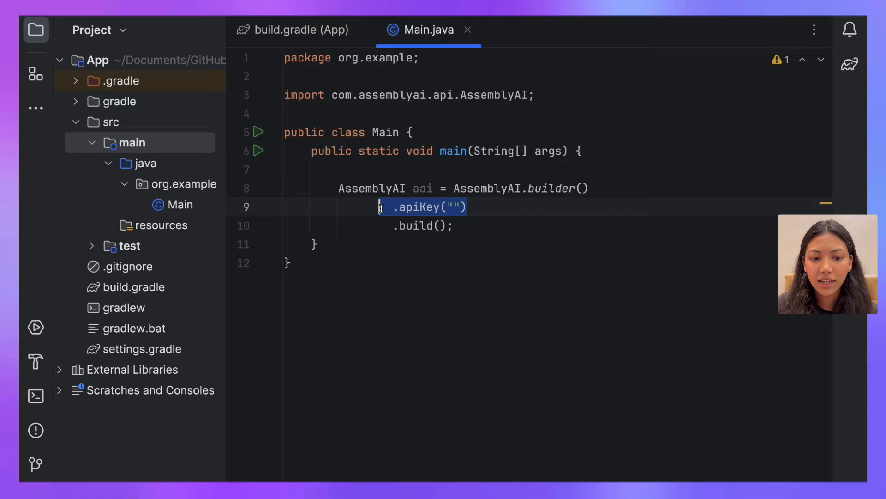
{"action": "left_click", "coordinate": [429, 207]}
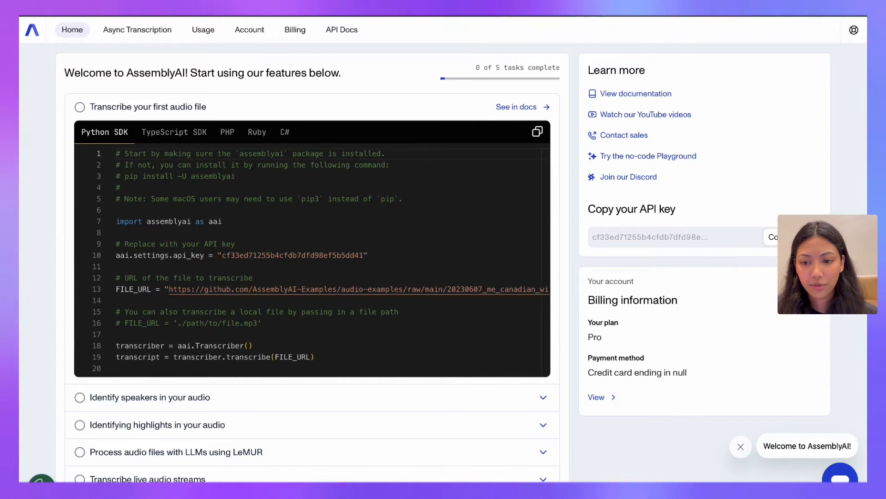
{"action": "mouse_move", "coordinate": [687, 254]}
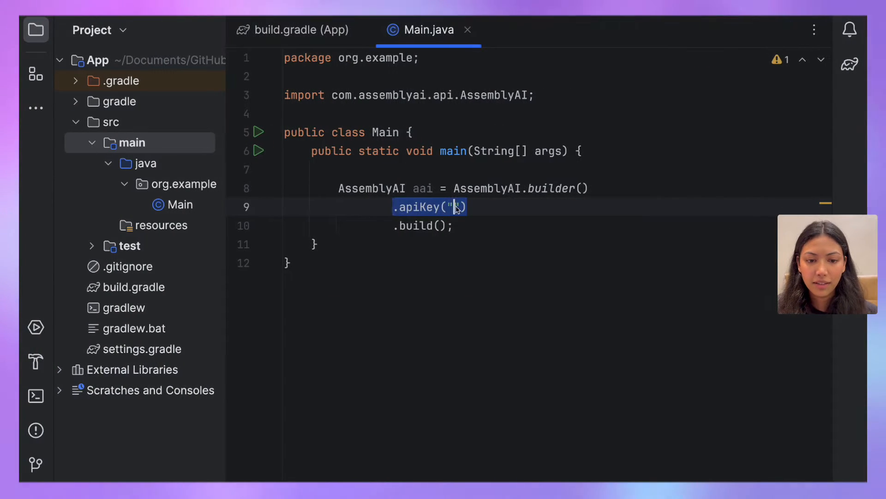
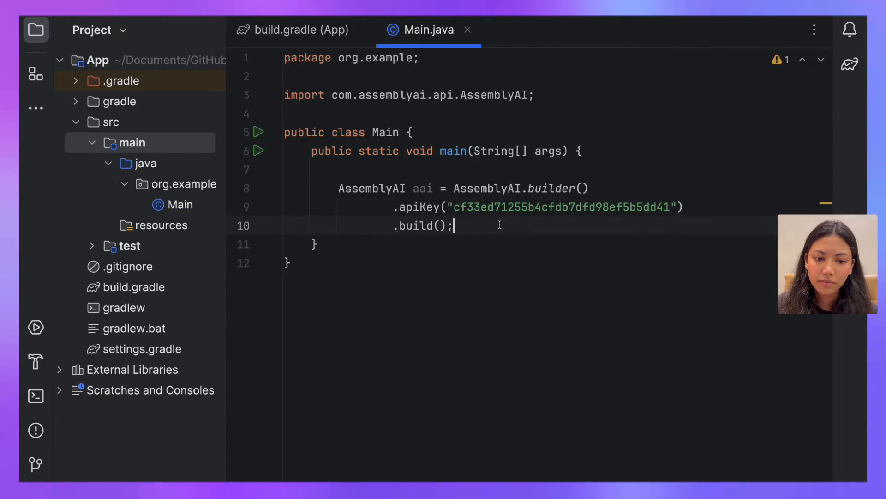
{"action": "key", "text": "Enter"}
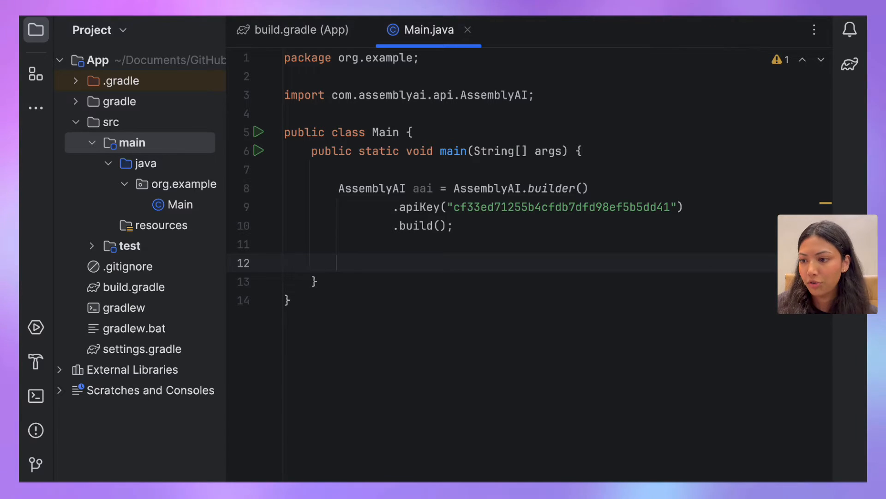
Step: Declare String url for the sample audio and store aai.transcripts().transcribe(url) in Transcript transcript
{"action": "type", "text": "S"}
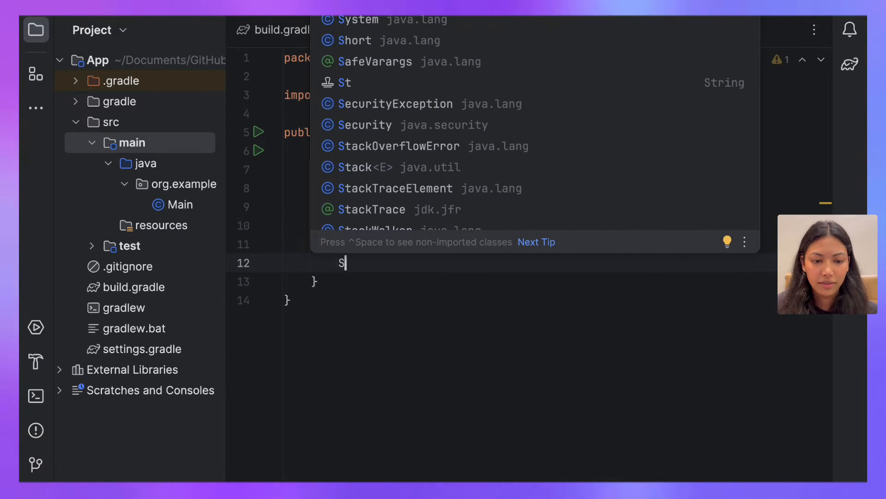
{"action": "type", "text": "tring url =  \"https://storage.googleapis.com/aai-web-samples/5_c"}
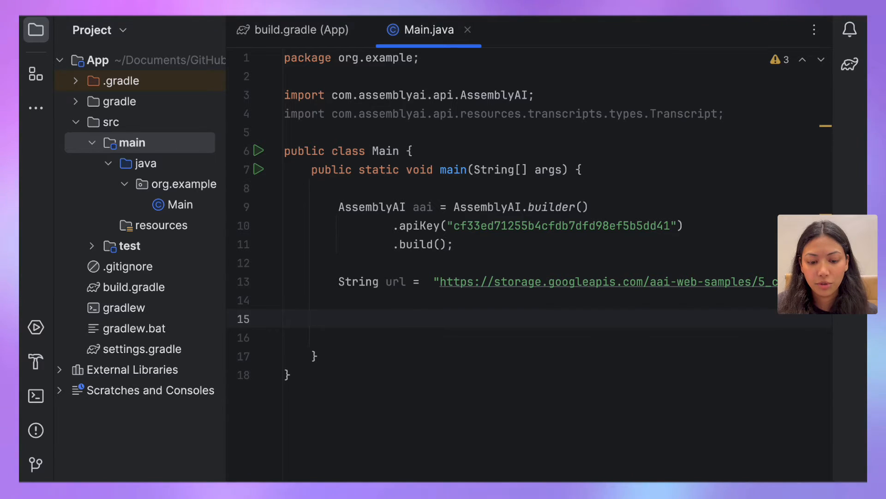
{"action": "type", "text": "Transcript transcript"}
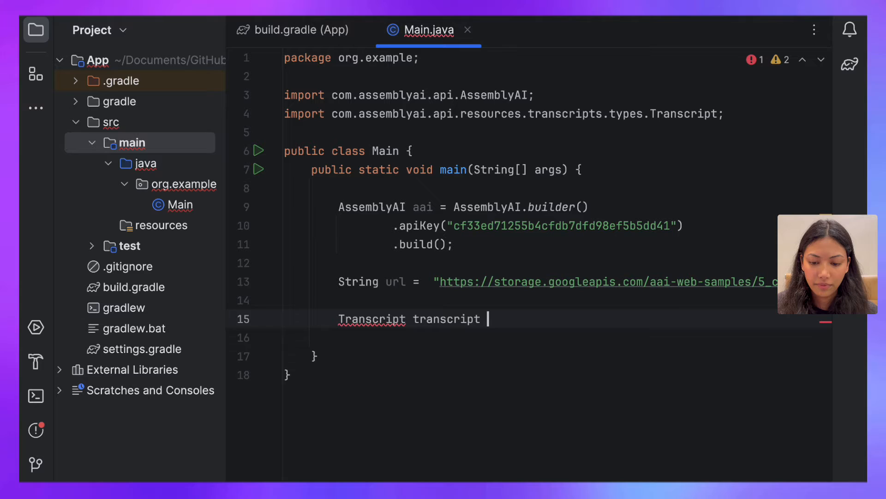
{"action": "type", "text": "= aa"}
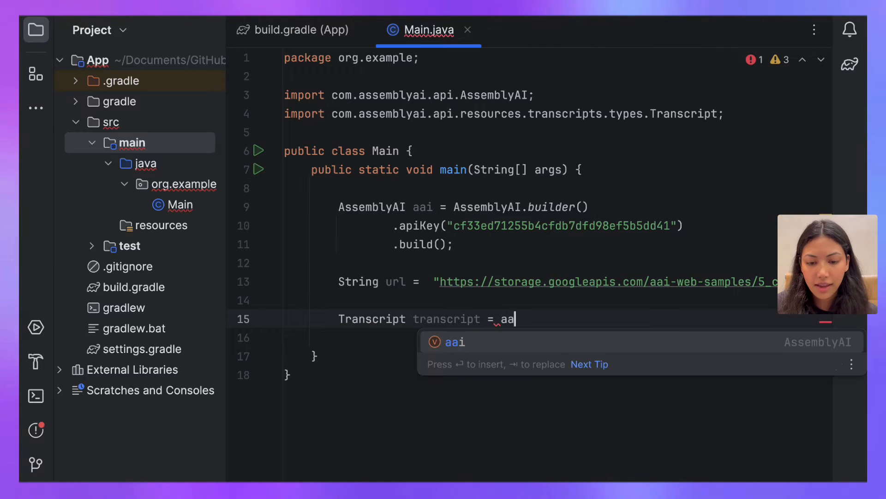
{"action": "key", "text": "Backspace"}
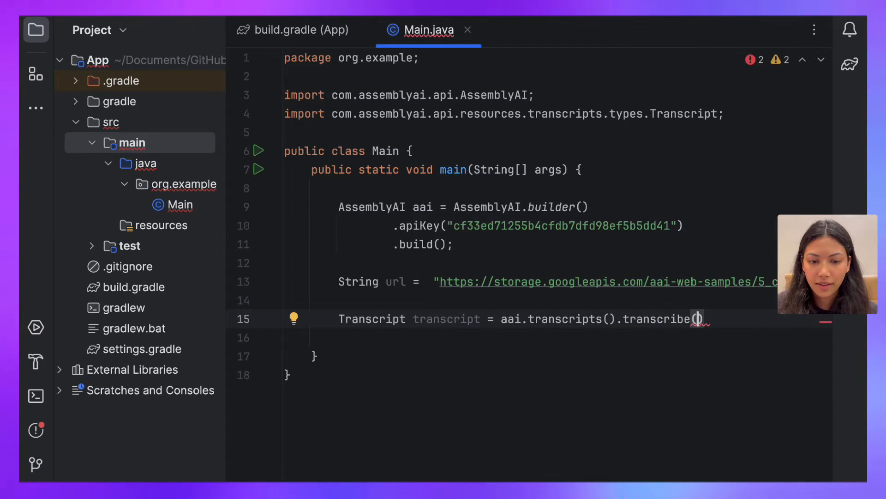
{"action": "type", "text": "url"}
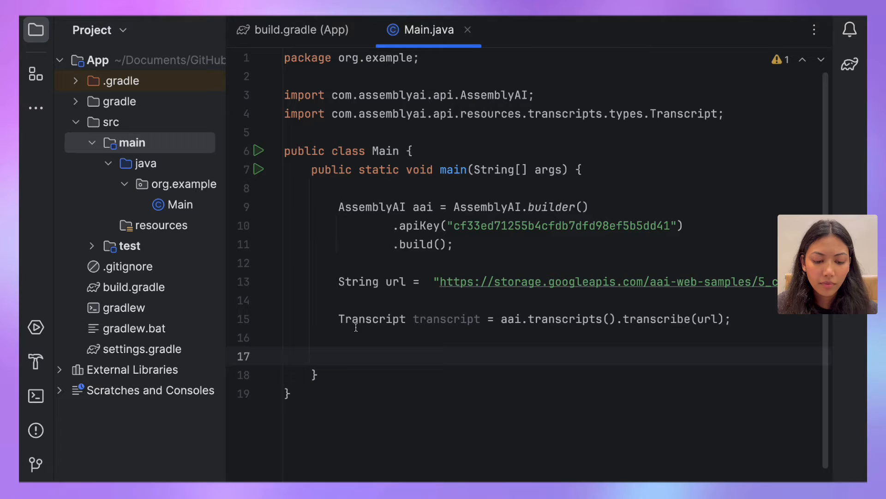
Step: Add System.out.println(transcript.getText()); on line 17
{"action": "type", "text": "System"}
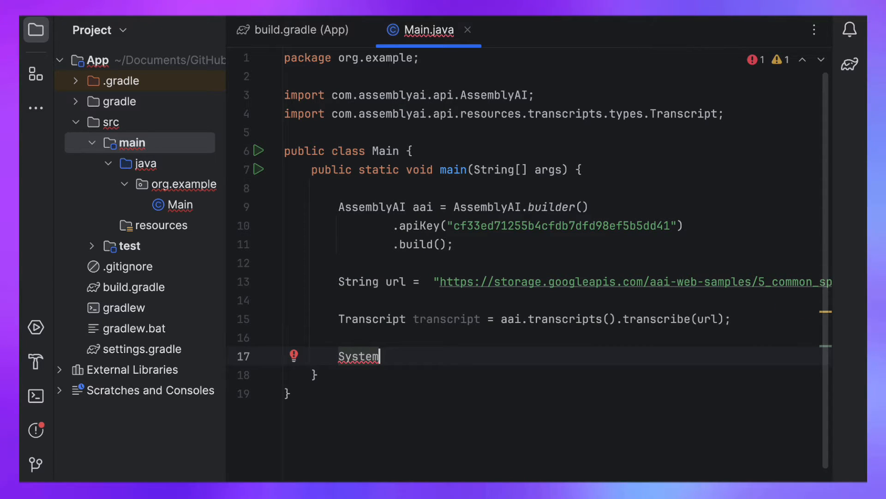
{"action": "type", "text": ".out"}
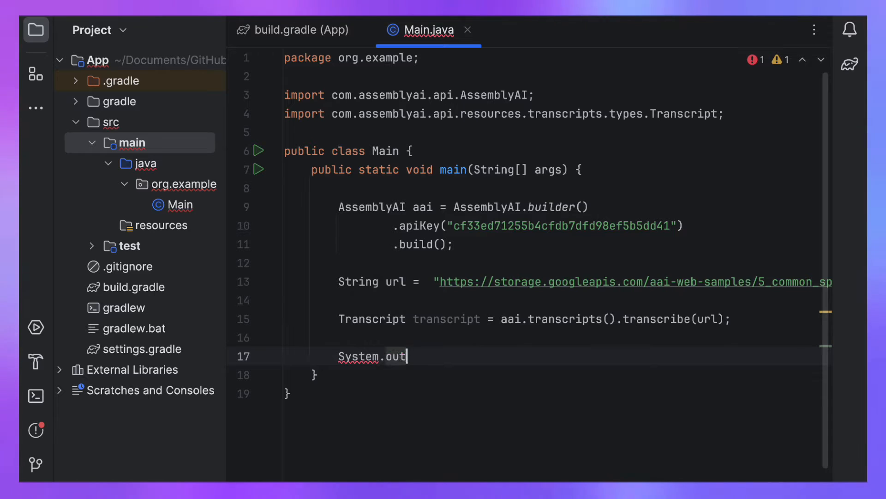
{"action": "type", "text": ".println();"}
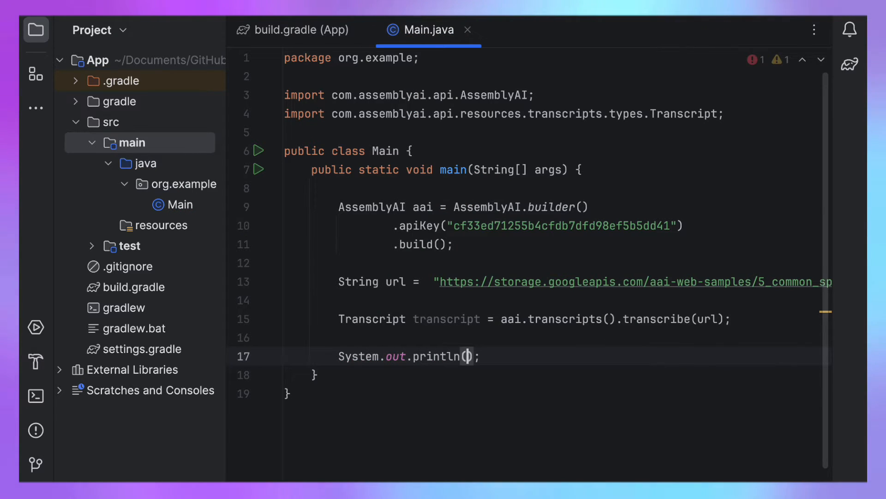
{"action": "type", "text": "transcript"}
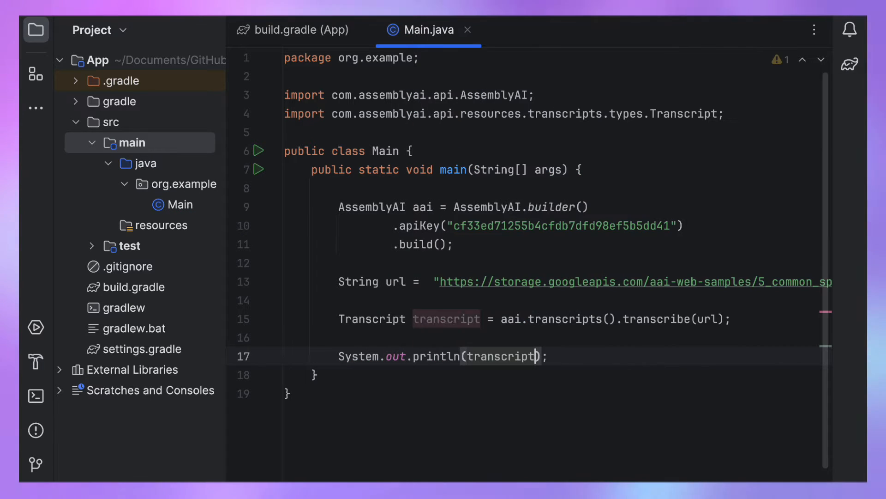
{"action": "type", "text": ".ge"}
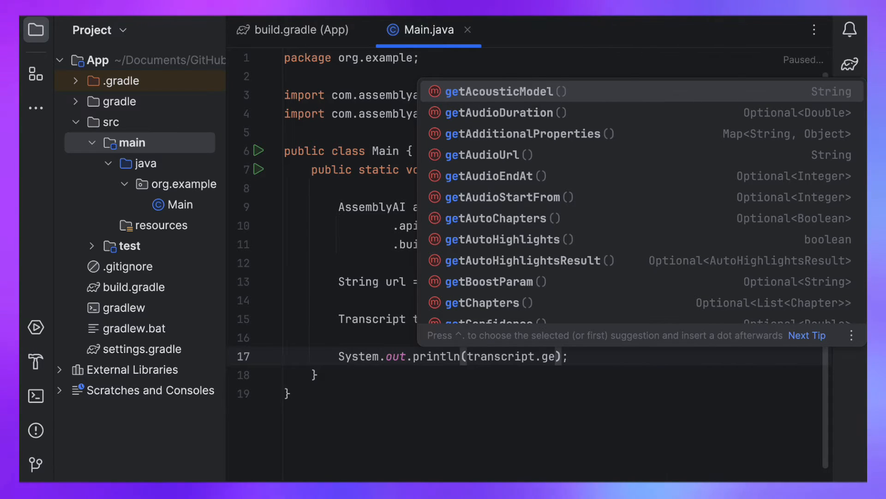
{"action": "type", "text": "Text("}
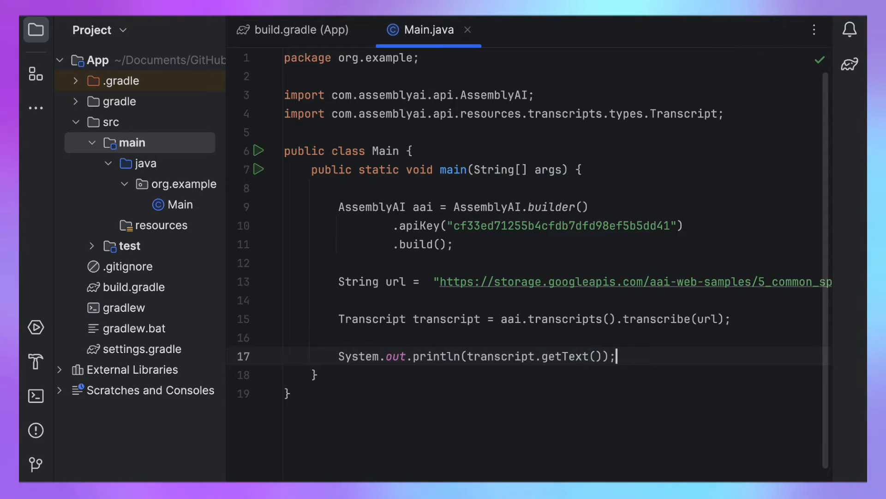
{"action": "mouse_move", "coordinate": [444, 305]}
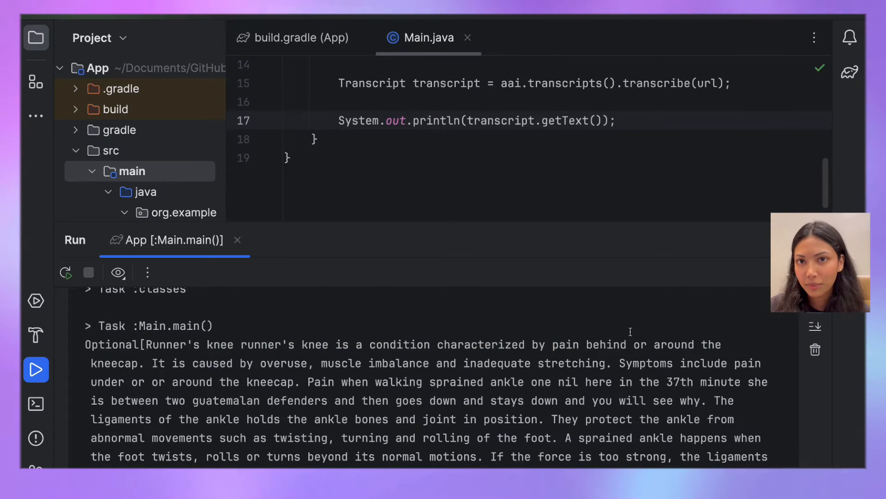
Step: Scroll through the sports-injuries transcript printed in the Run console
{"action": "scroll", "scroll_direction": "down", "scroll_amount": 3}
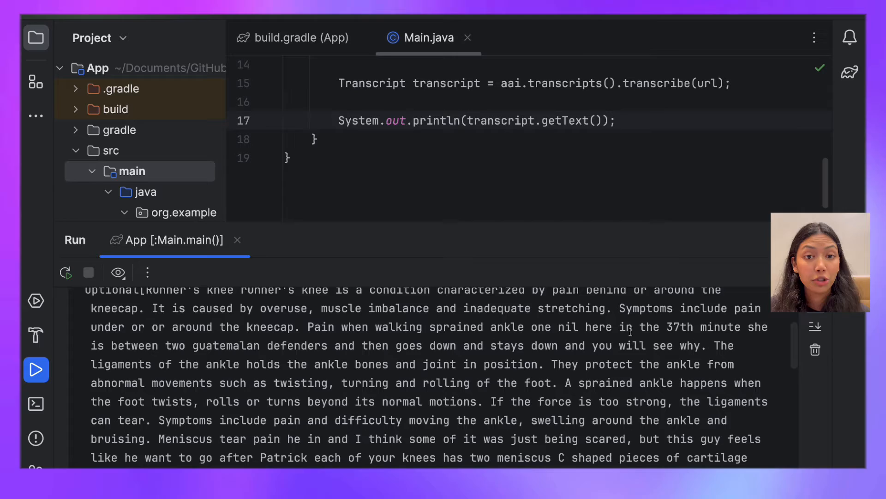
{"action": "scroll", "scroll_direction": "down", "scroll_amount": 3}
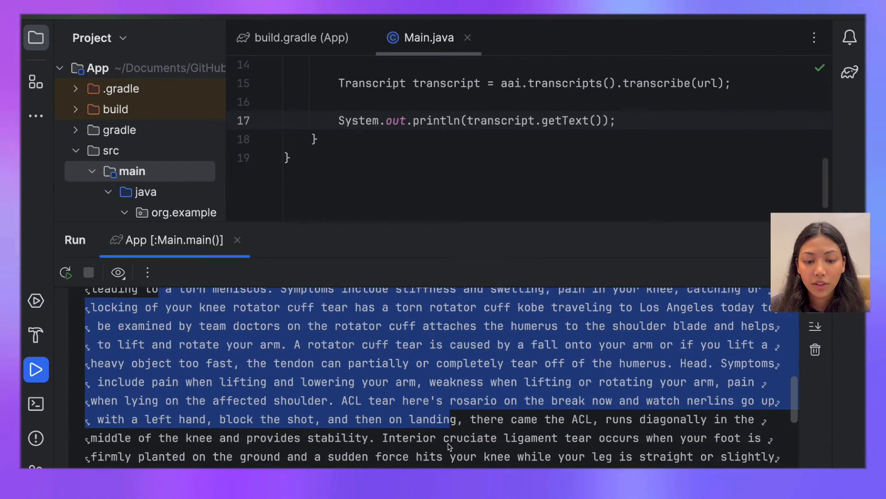
{"action": "scroll", "scroll_direction": "down", "scroll_amount": 3}
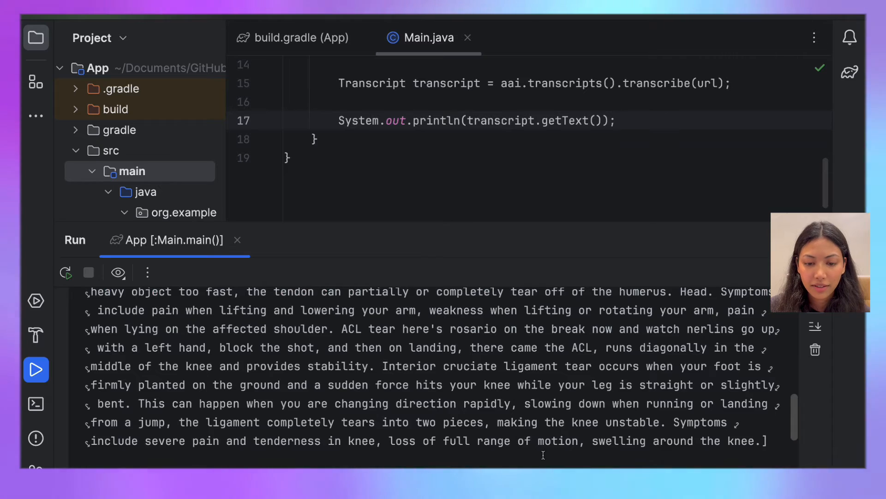
{"action": "scroll", "scroll_direction": "down", "scroll_amount": 3}
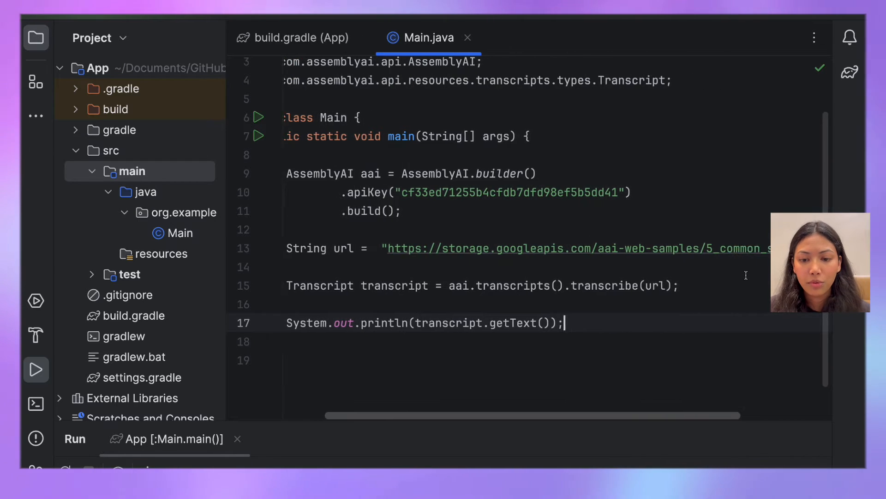
Step: Build a TranscriptOptionalParams config with speakerLabels(true) and call transcribe(url, config)
{"action": "scroll", "scroll_direction": "right", "scroll_amount": 3}
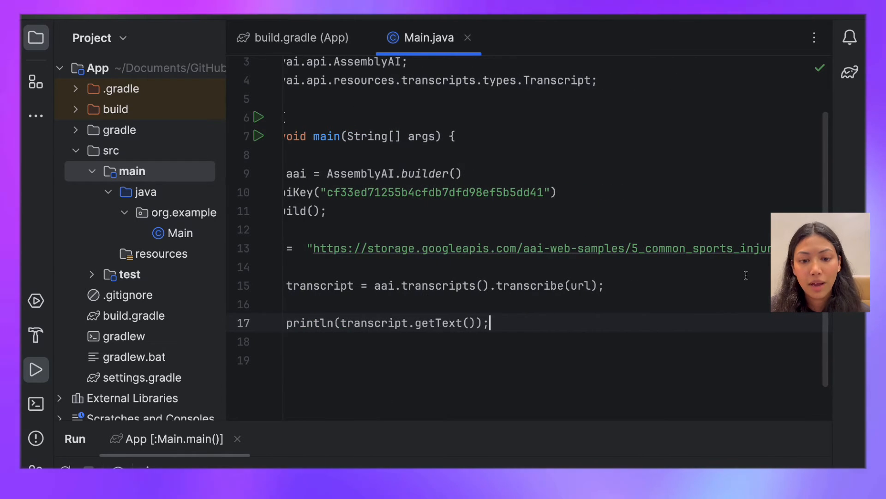
{"action": "scroll", "scroll_direction": "left", "scroll_amount": 3}
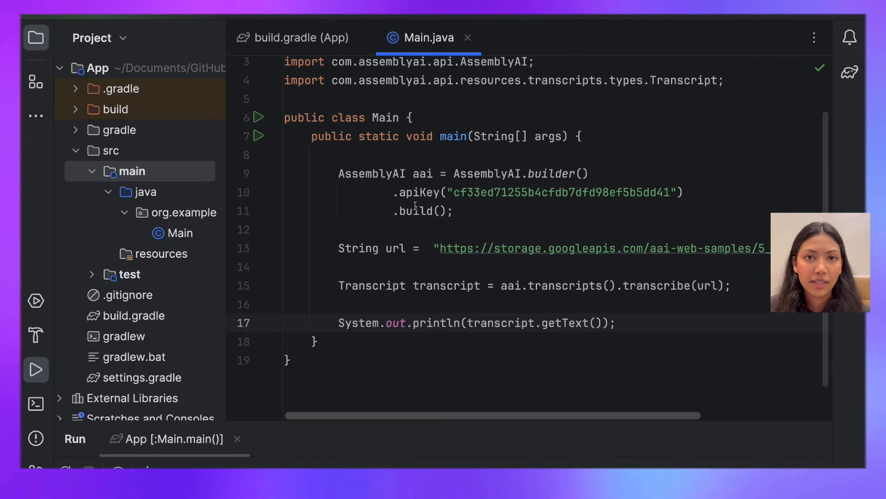
{"action": "scroll", "scroll_direction": "right", "scroll_amount": 3}
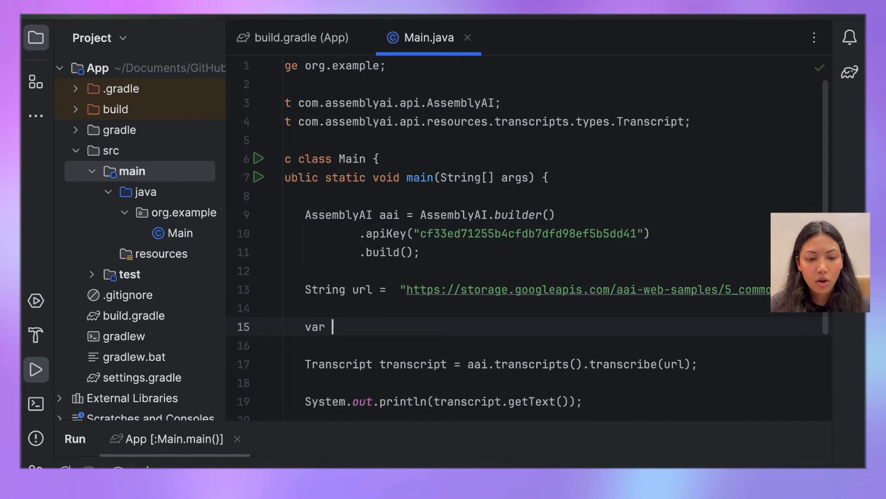
{"action": "type", "text": "config"}
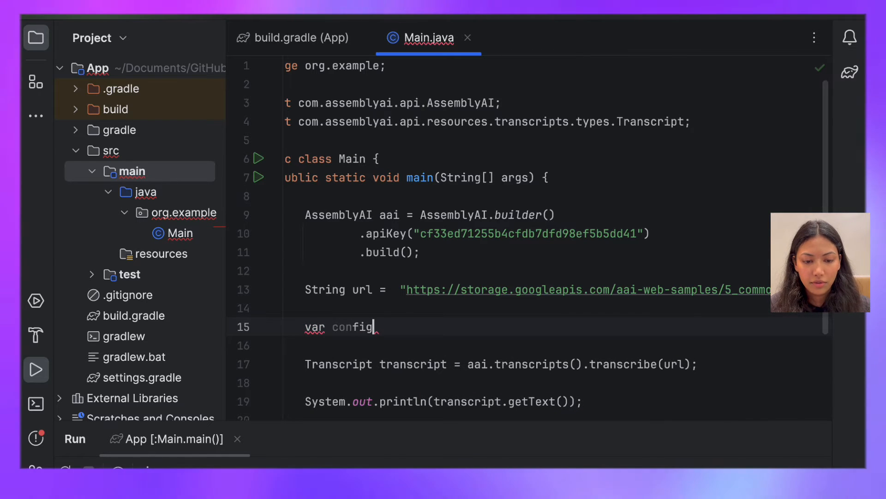
{"action": "type", "text": "="}
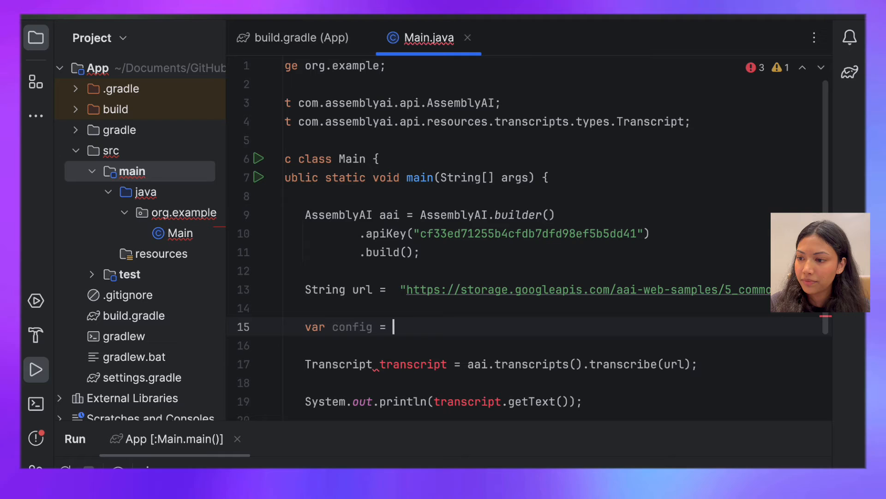
{"action": "type", "text": "Tr"}
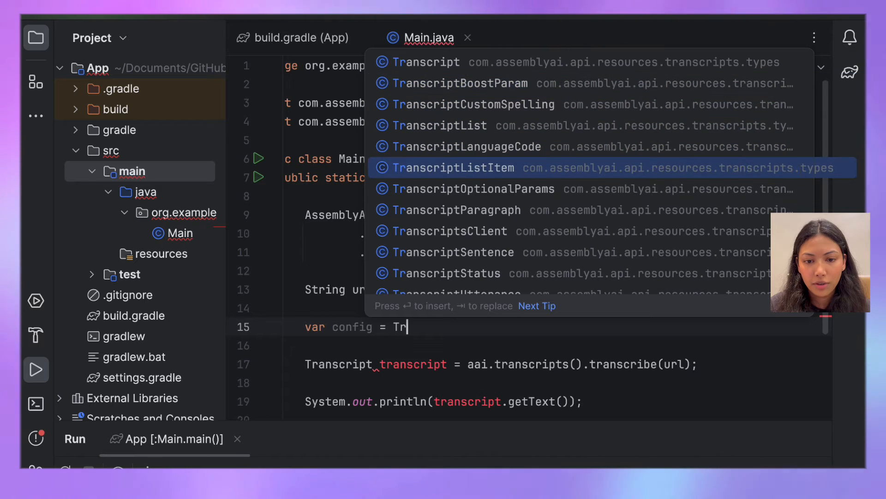
{"action": "left_click", "coordinate": [465, 189]}
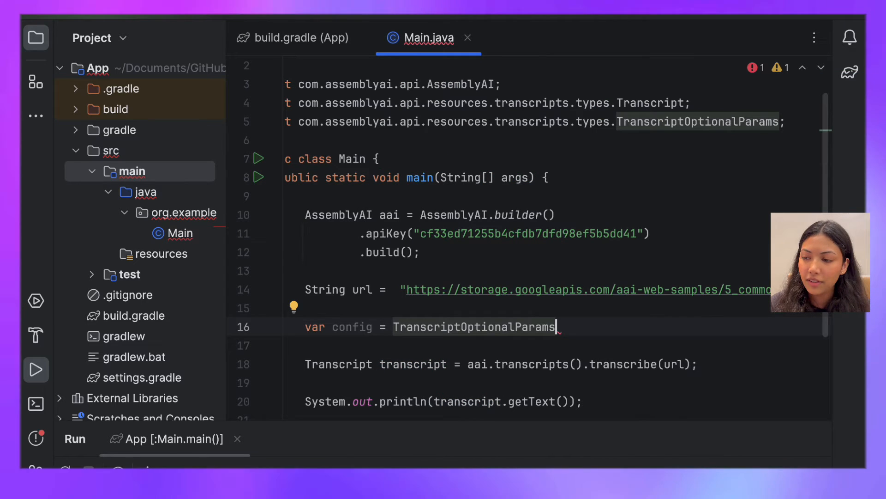
{"action": "type", "text": ".builder("}
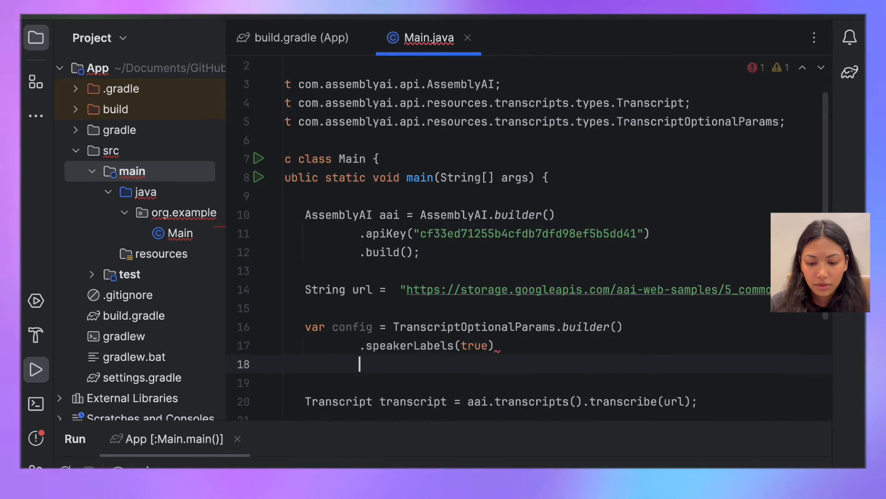
{"action": "type", "text": ".build();"}
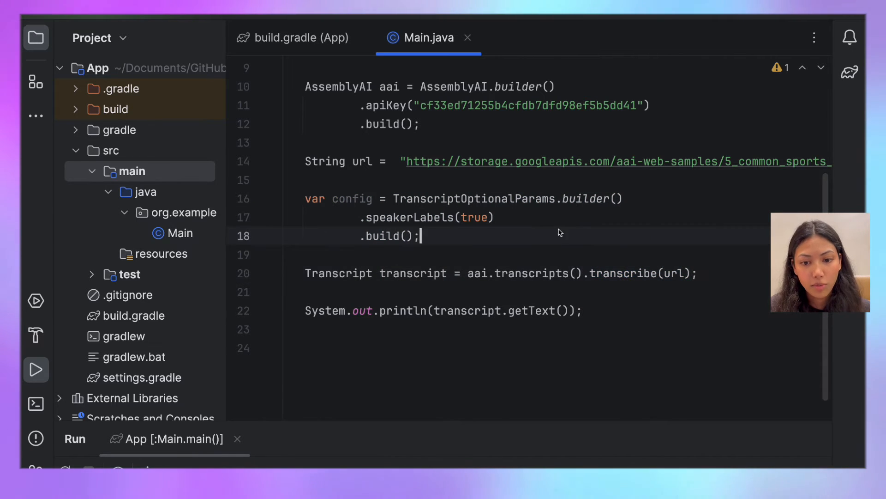
{"action": "left_click", "coordinate": [673, 273]}
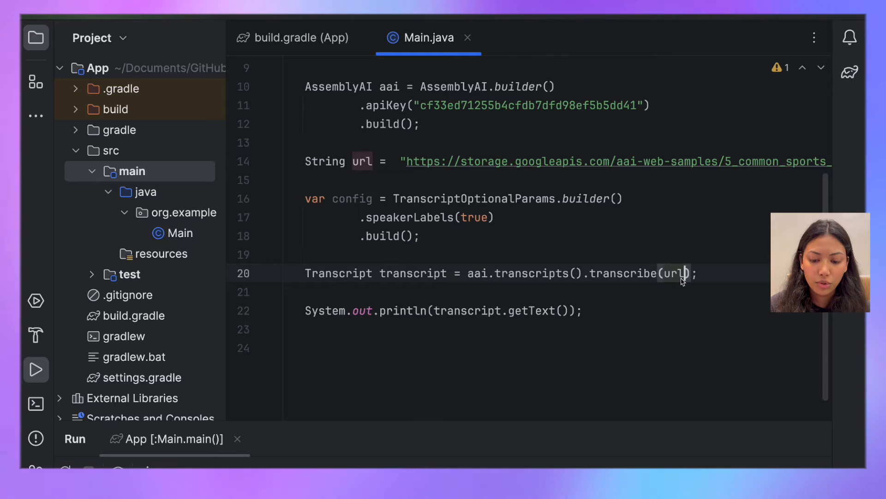
{"action": "type", "text": ", config"}
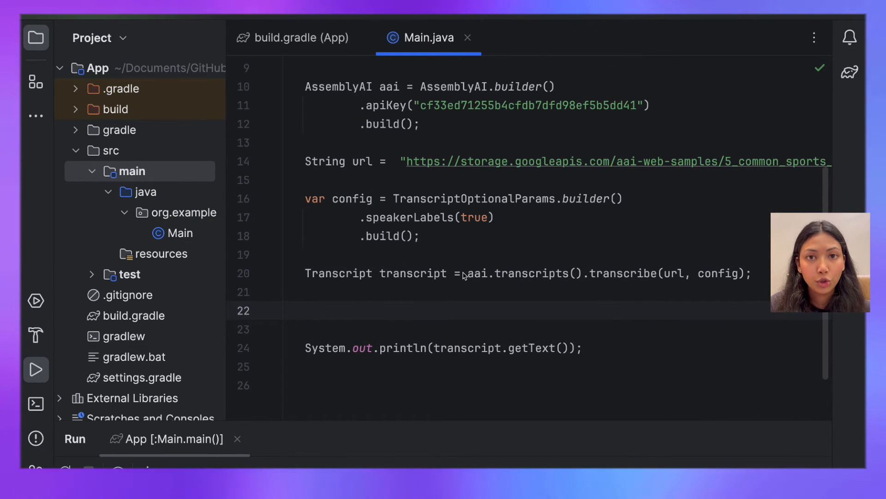
{"action": "mouse_move", "coordinate": [476, 287]}
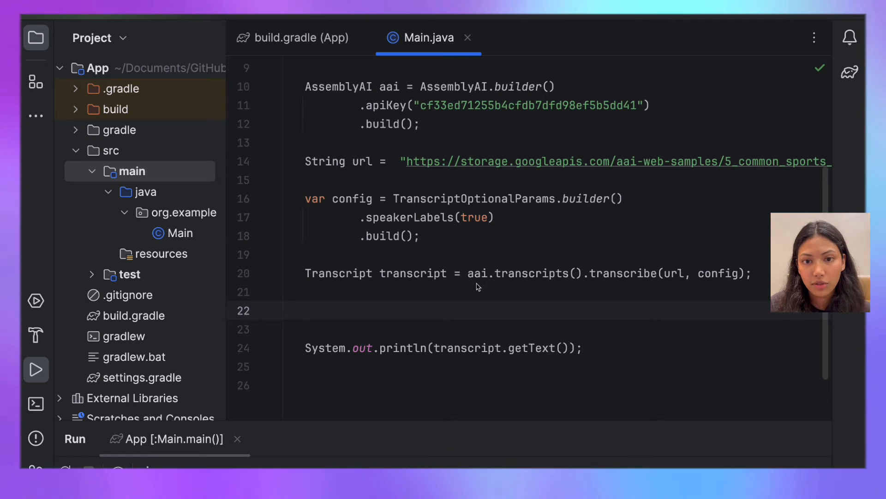
{"action": "mouse_move", "coordinate": [459, 300]}
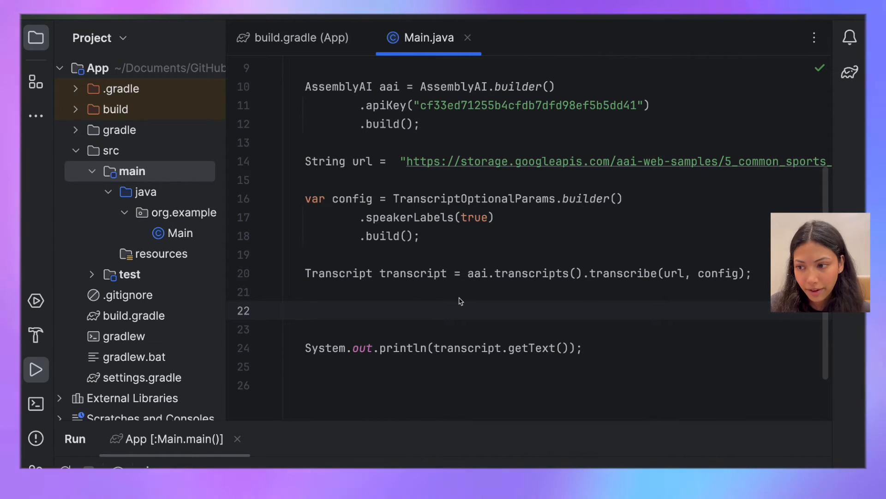
Step: Loop over getUtterances(), printing "Speaker " + getSpeaker() + ": " + getText() for each
{"action": "type", "text": "transcript.getUtterances().ifPresent();"}
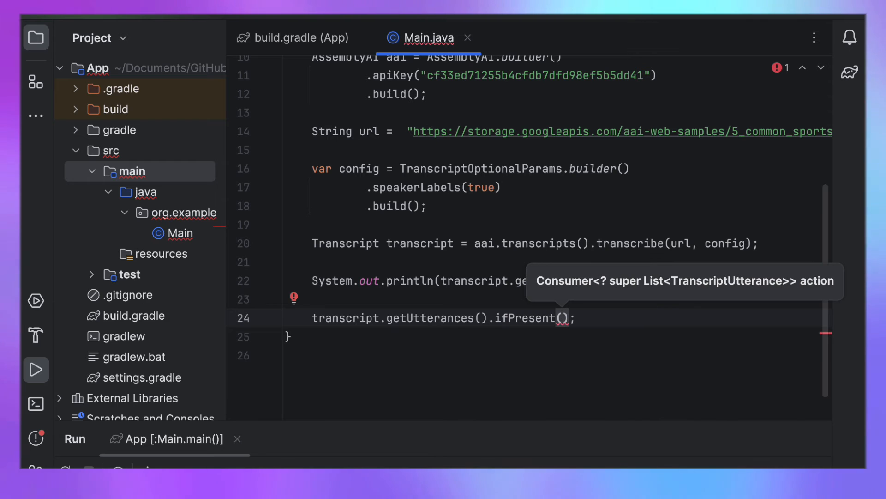
{"action": "type", "text": "transcriptUtterances ->"}
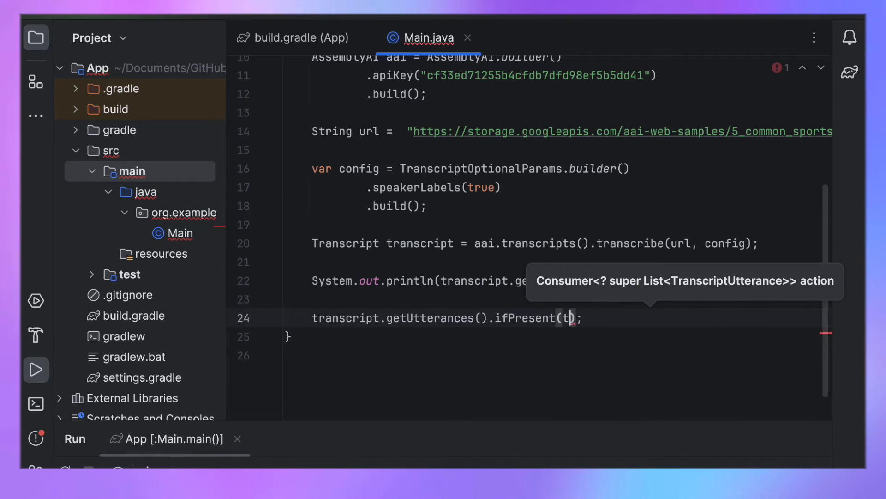
{"action": "type", "text": "utterances ->"}
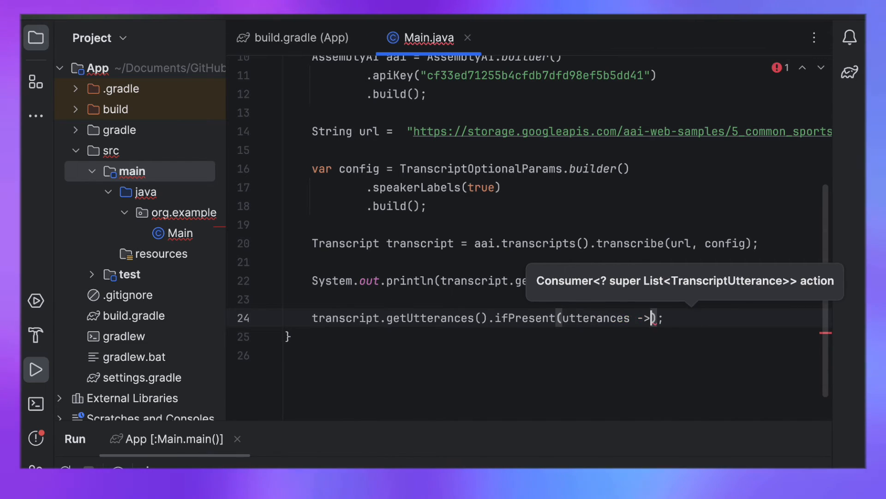
{"action": "type", "text": "utterances.forEach());"}
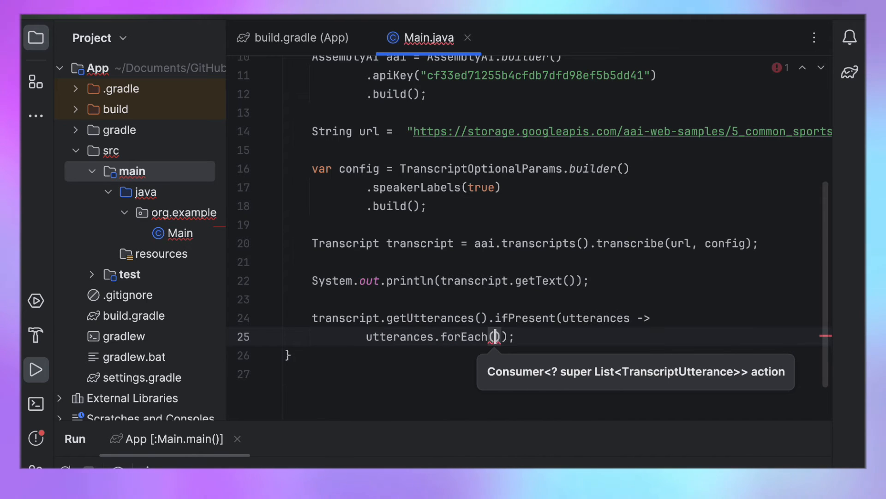
{"action": "type", "text": "utterances"}
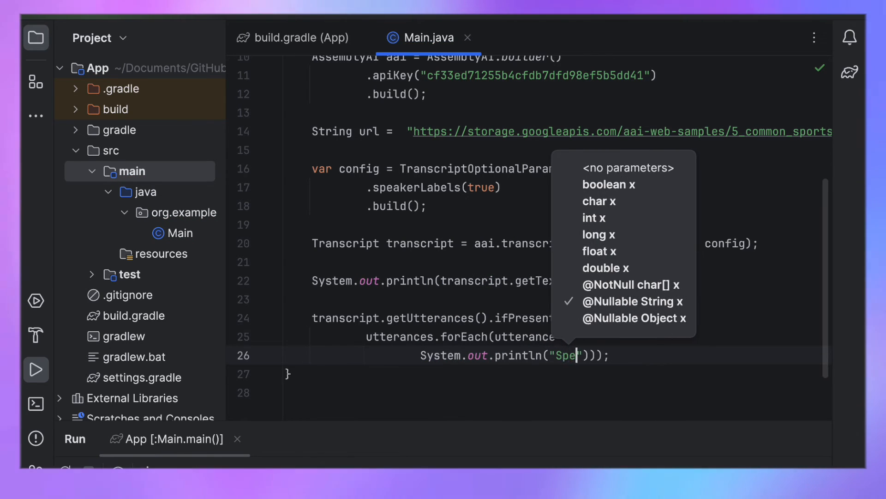
{"action": "type", "text": "aker"}
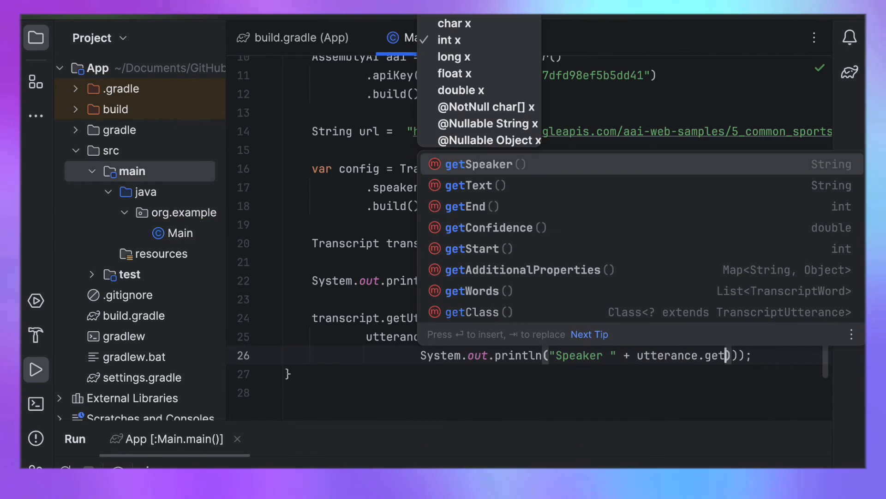
{"action": "left_click", "coordinate": [484, 164]}
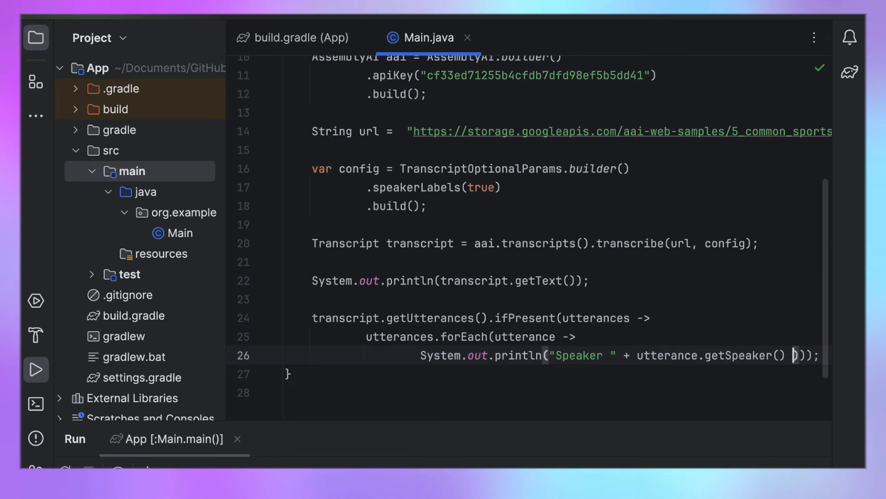
{"action": "type", "text": "+ \": \""}
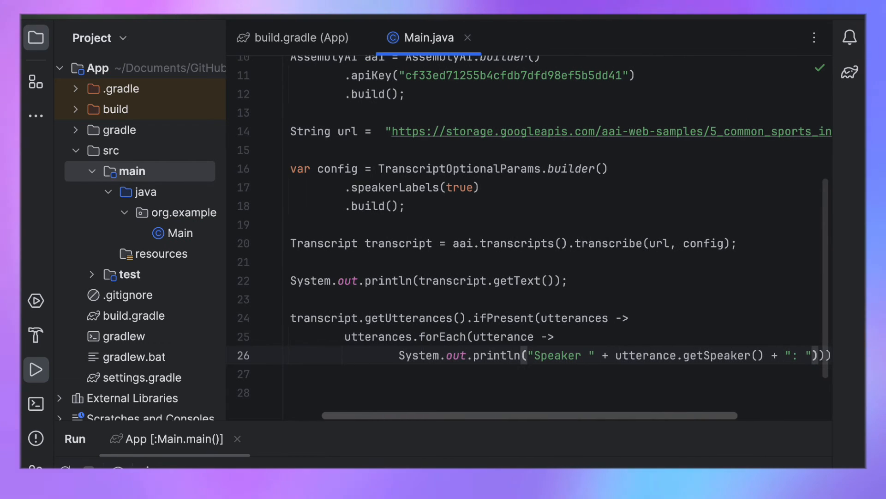
{"action": "type", "text": "utterance.ge"}
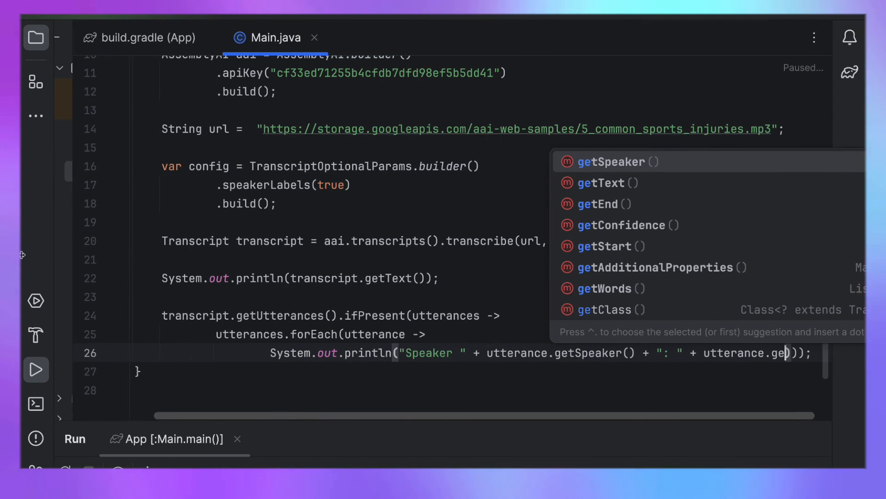
{"action": "left_click", "coordinate": [601, 181]}
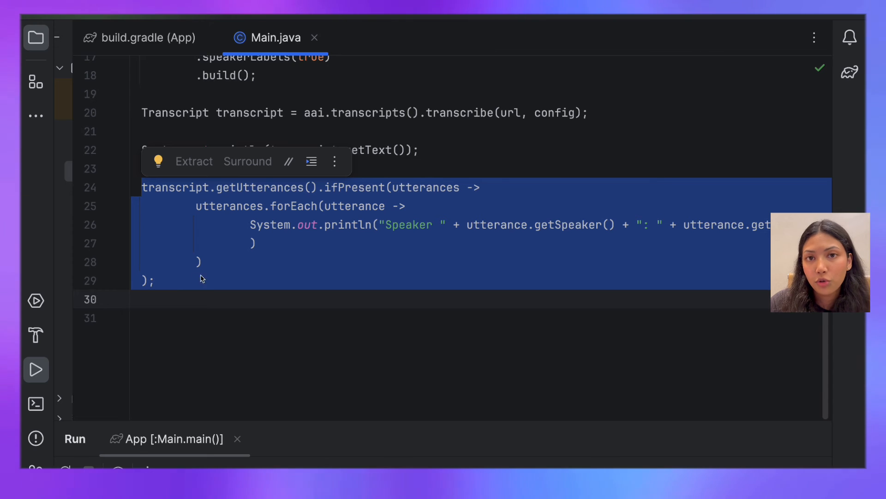
{"action": "mouse_move", "coordinate": [203, 278]}
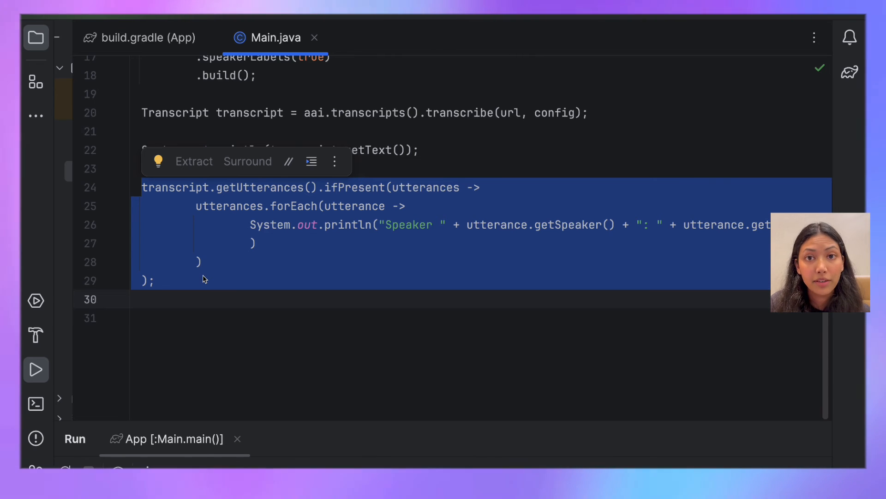
Step: Run Main and review the transcript and Speaker A–D utterance lines in the console
{"action": "scroll", "scroll_direction": "up", "scroll_amount": 3}
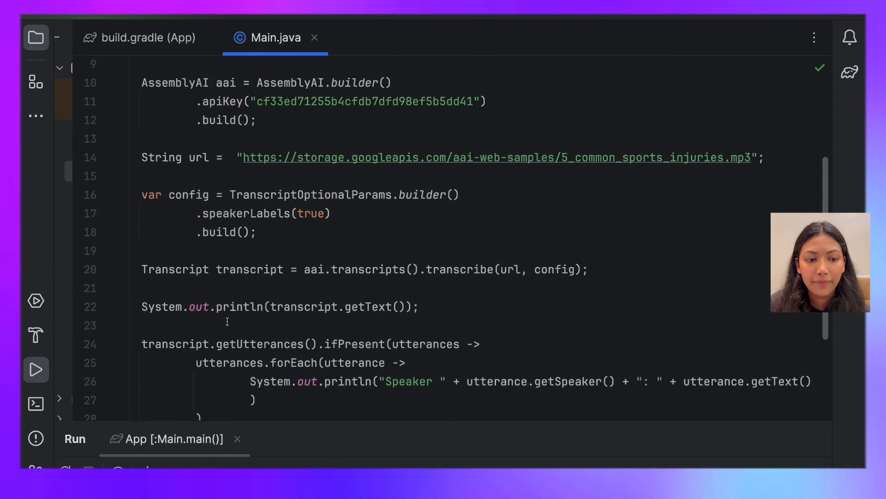
{"action": "scroll", "scroll_direction": "down", "scroll_amount": 3}
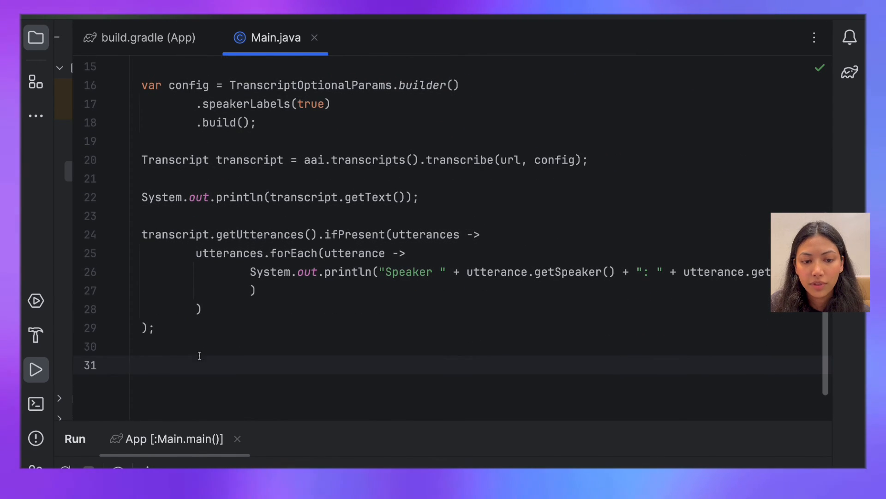
{"action": "left_click", "coordinate": [36, 369]}
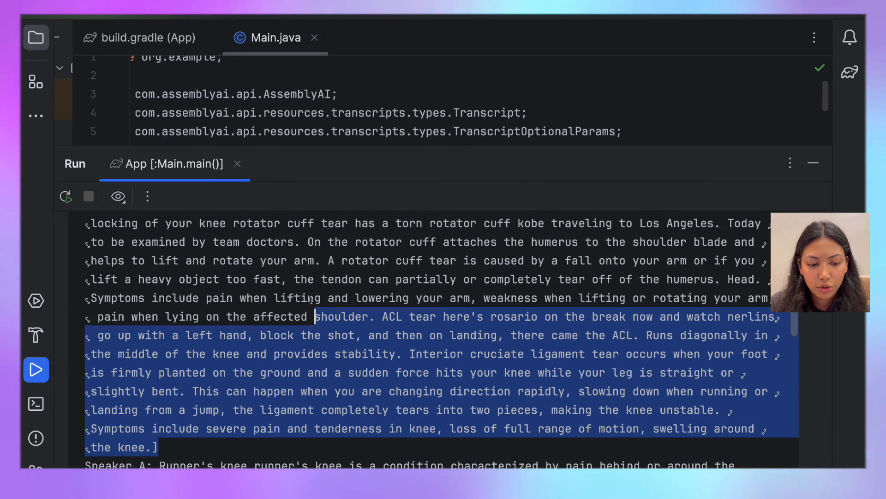
{"action": "scroll", "scroll_direction": "down", "scroll_amount": 3}
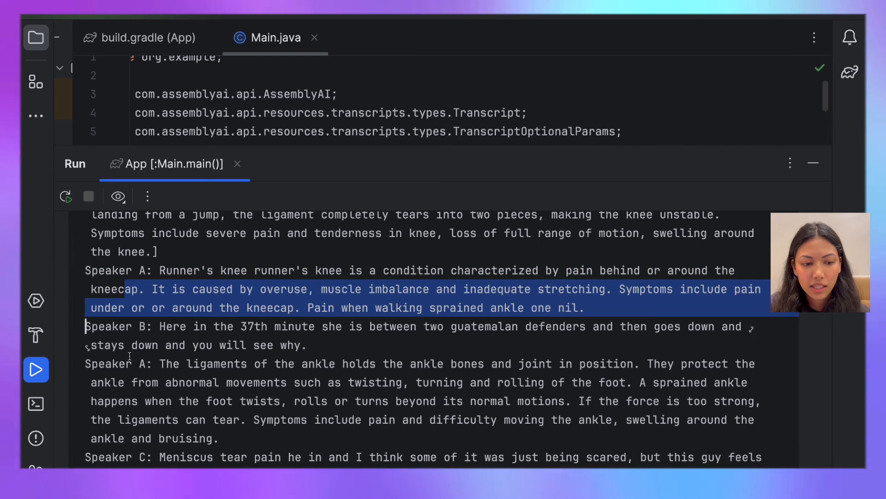
{"action": "scroll", "scroll_direction": "down", "scroll_amount": 3}
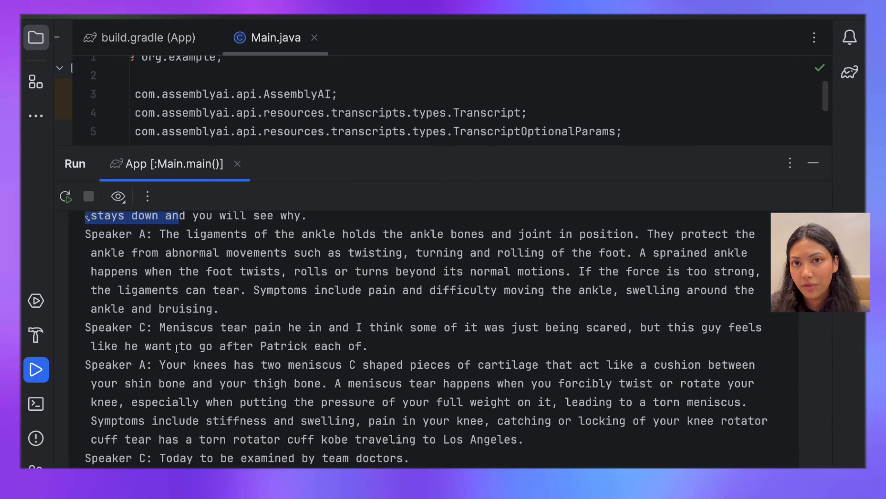
{"action": "scroll", "scroll_direction": "down", "scroll_amount": 3}
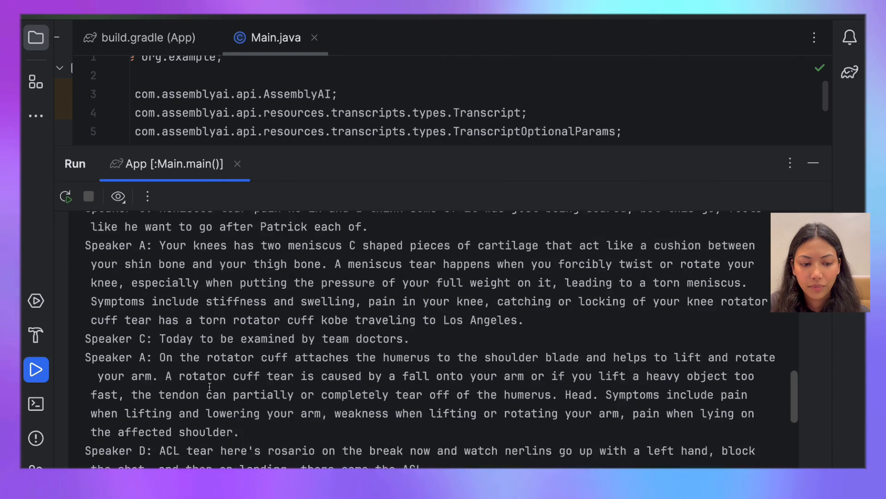